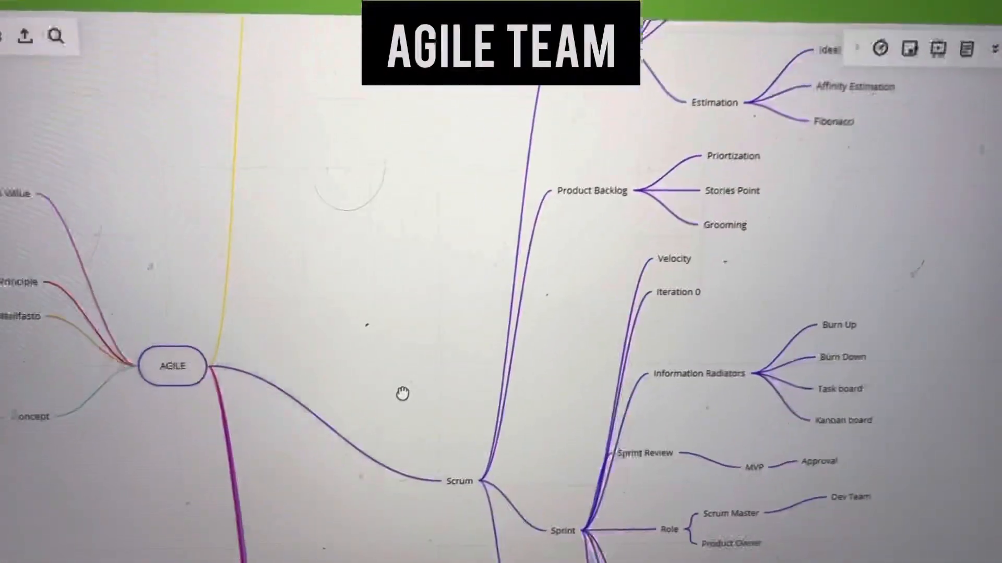
Pan and scroll down past Sprint to the XP, Kanban, FDD and Lean branches
{"action": "left_click_drag", "start_coordinate": [402, 394], "coordinate": [234, 470]}
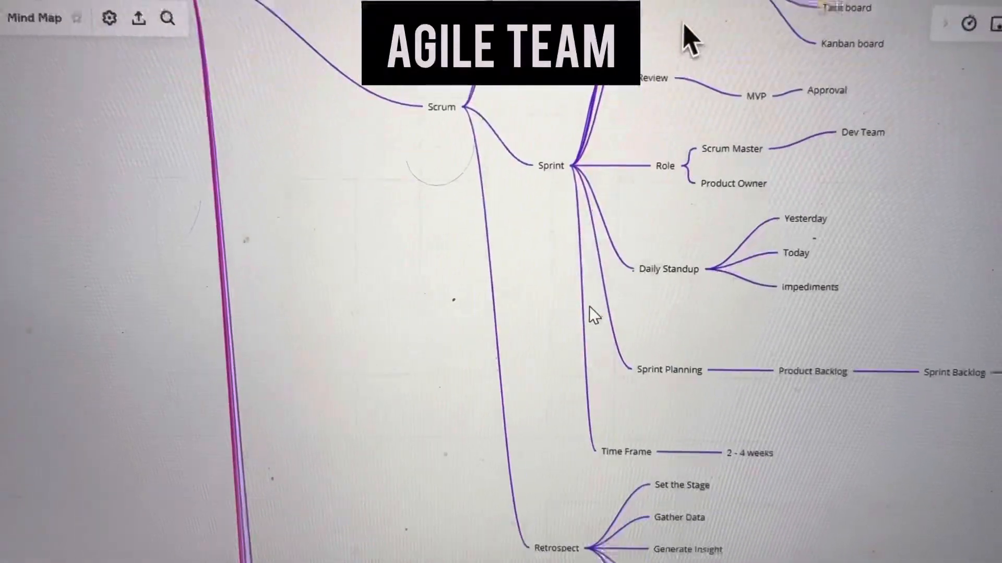
{"action": "scroll", "scroll_direction": "down", "scroll_amount": 3}
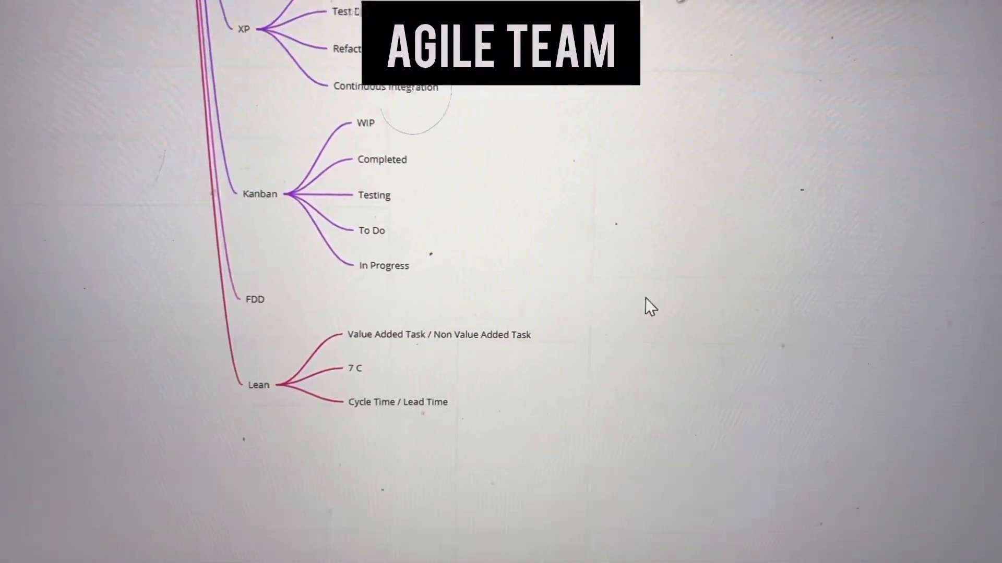
{"action": "scroll", "scroll_direction": "down", "scroll_amount": 3}
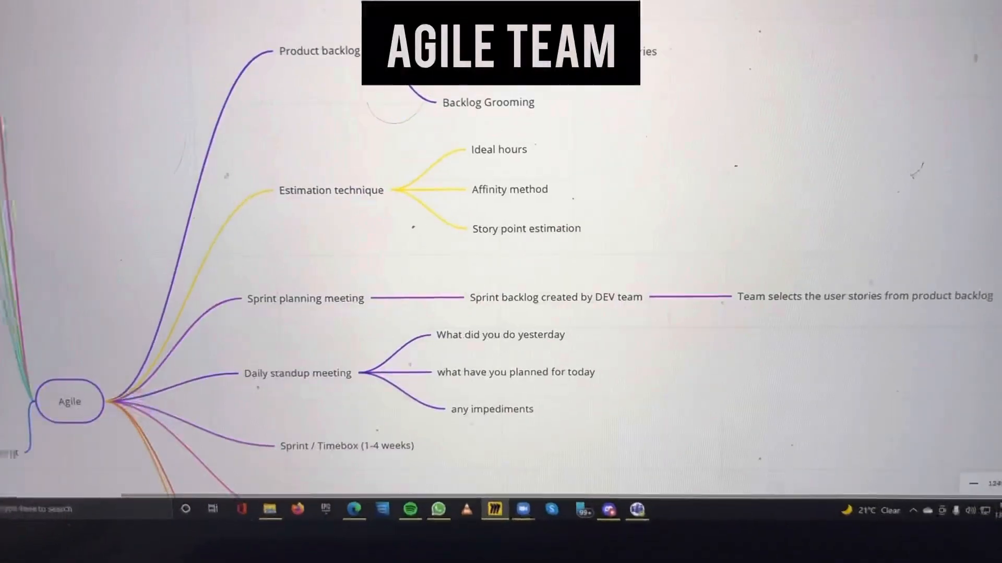
Scroll down the second mind map to Sprint retrospective and the information radiator's Burndown/Burnup chart
{"action": "scroll", "scroll_direction": "down", "scroll_amount": 3}
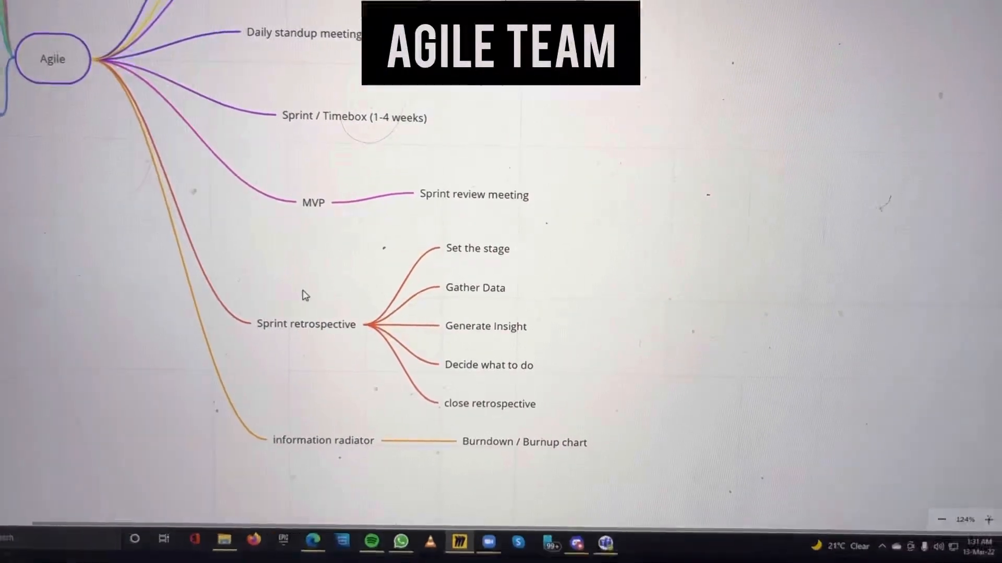
{"action": "scroll", "scroll_direction": "down", "scroll_amount": 3}
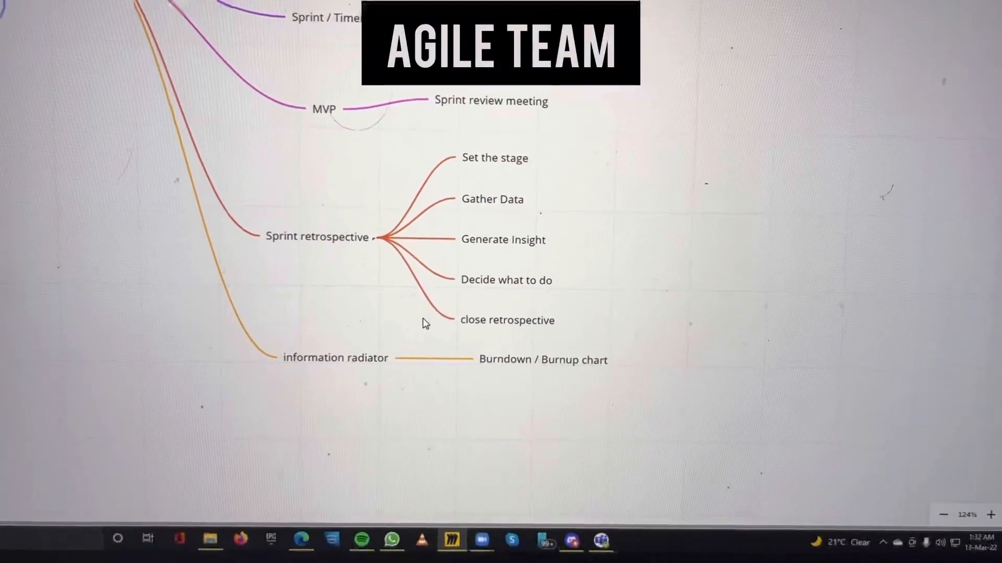
{"action": "scroll", "scroll_direction": "down", "scroll_amount": 3}
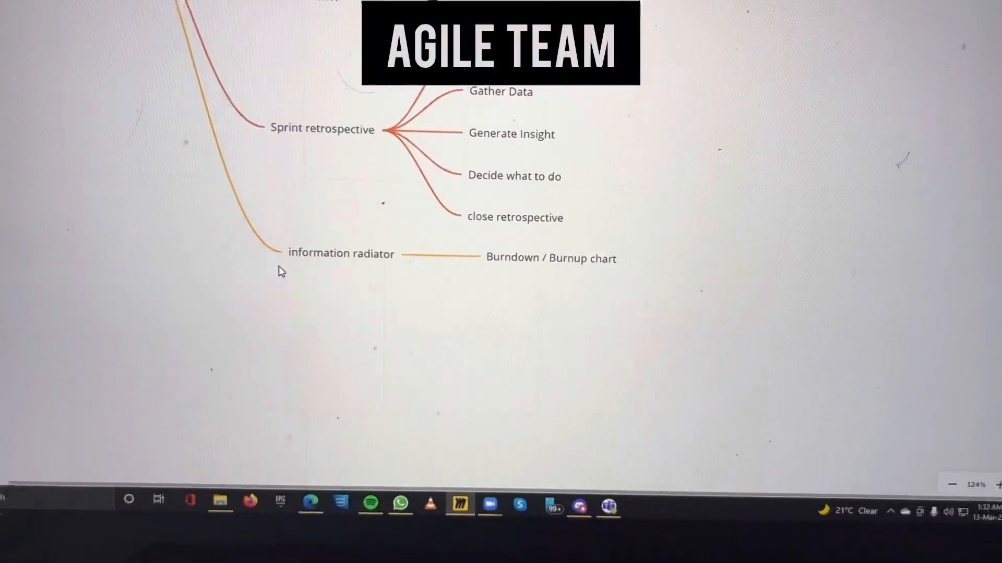